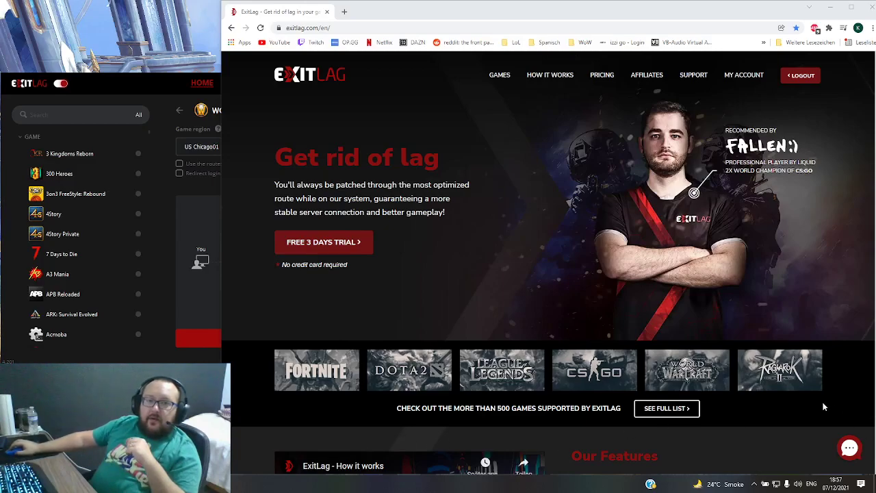
mouse_move(796, 380)
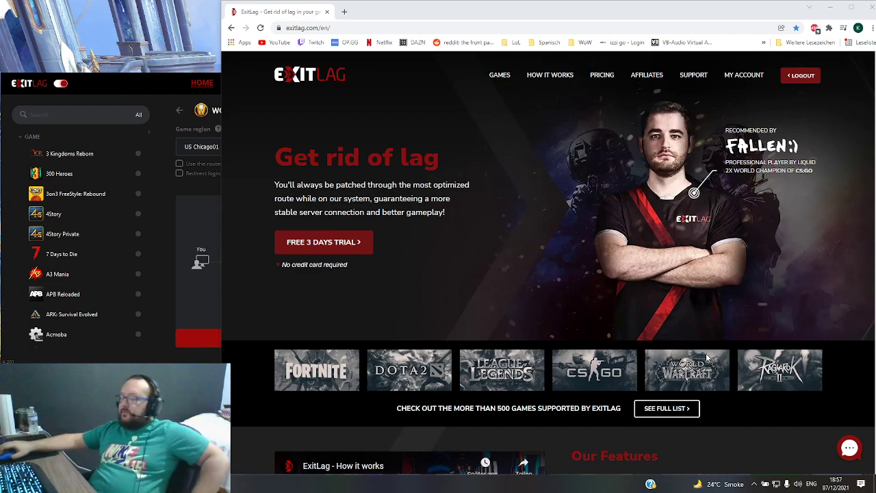
mouse_move(507, 281)
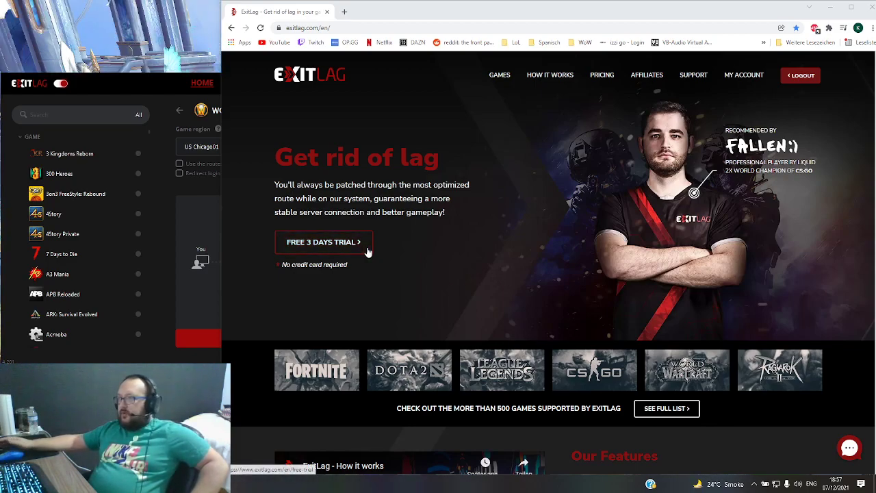
mouse_move(361, 242)
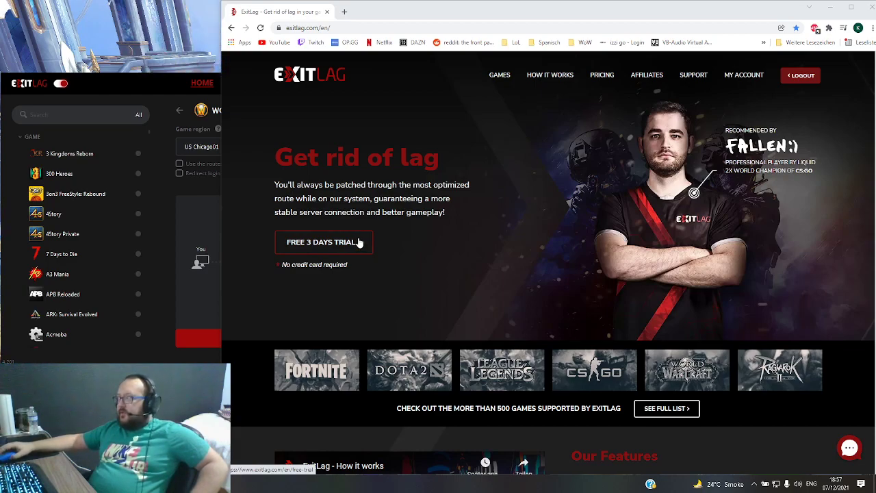
mouse_move(351, 238)
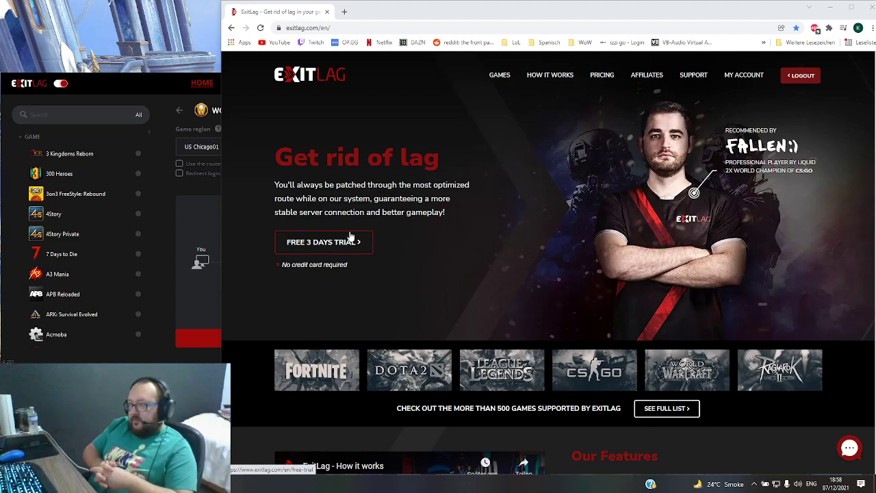
mouse_move(292, 87)
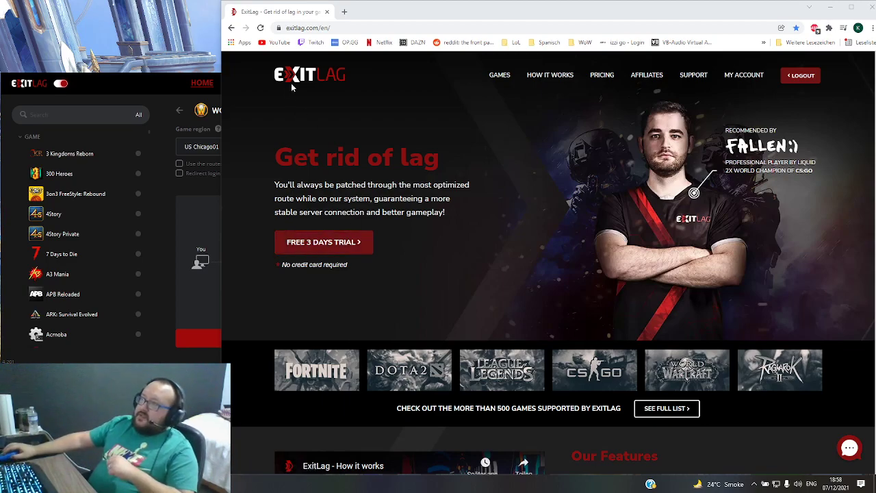
mouse_move(333, 90)
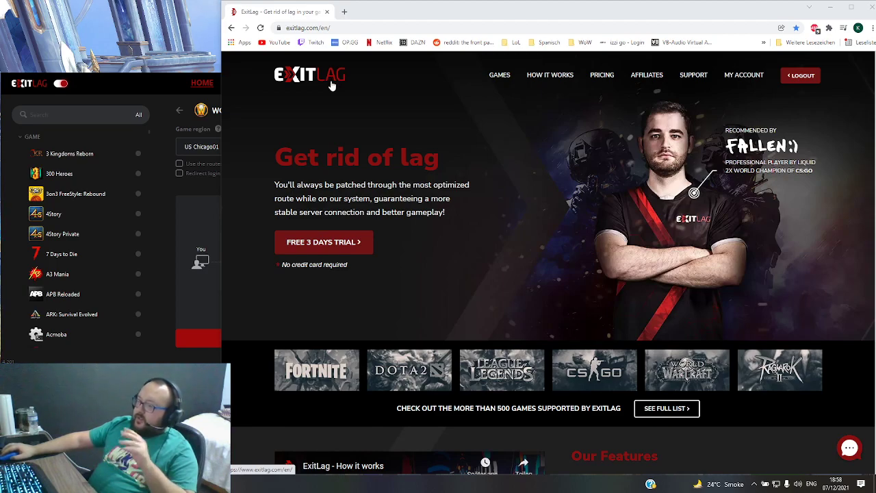
mouse_move(488, 135)
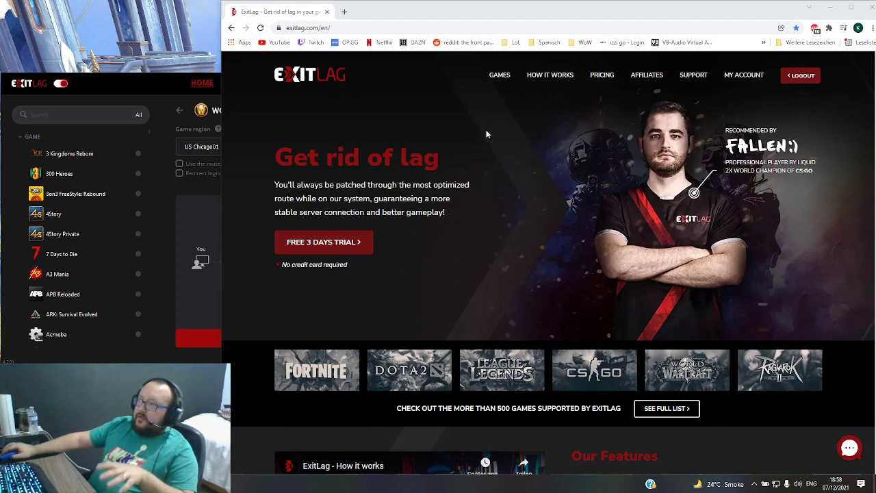
mouse_move(485, 146)
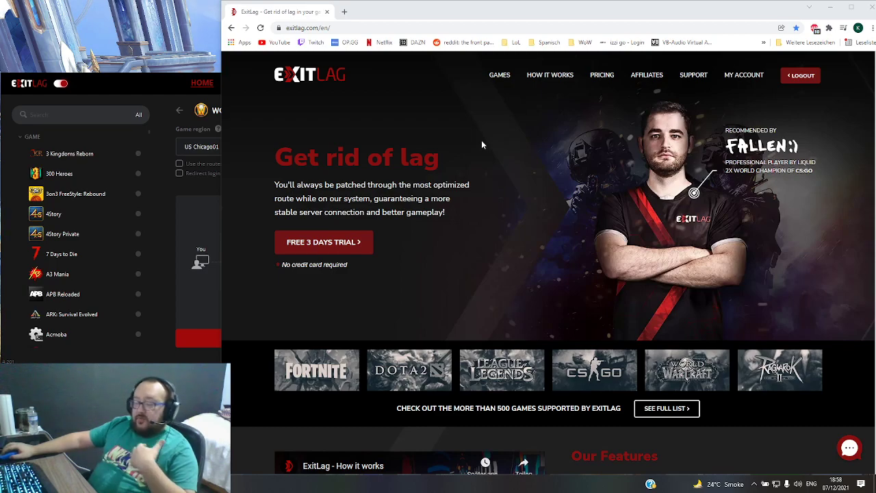
mouse_move(476, 145)
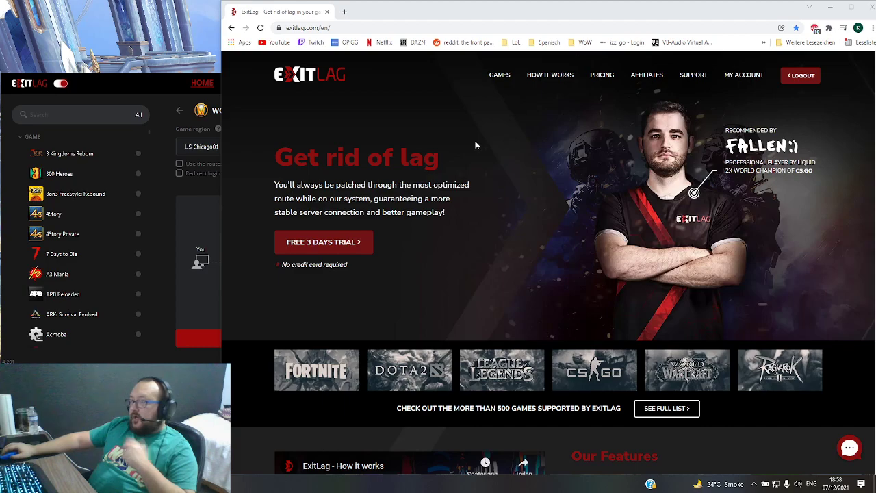
mouse_move(467, 145)
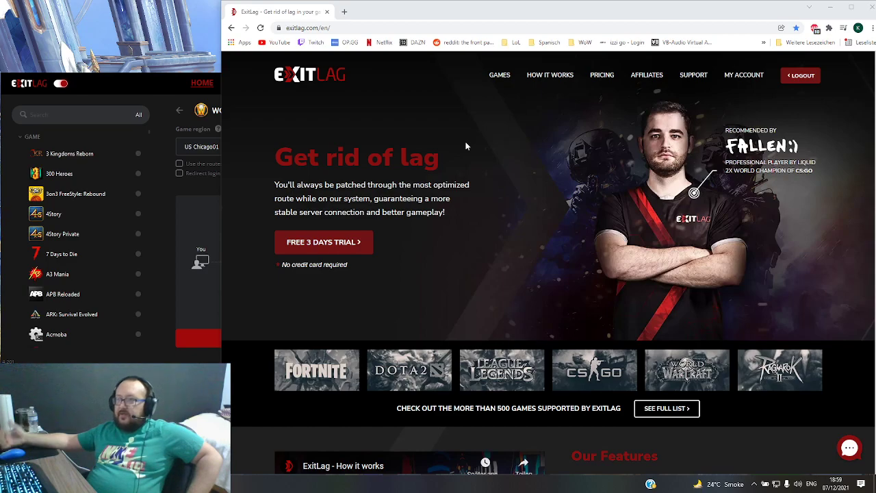
mouse_move(448, 149)
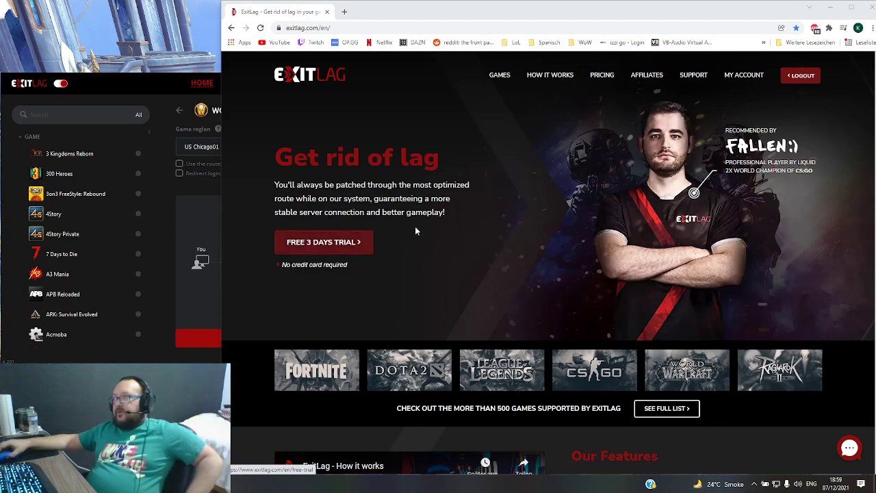
mouse_move(434, 178)
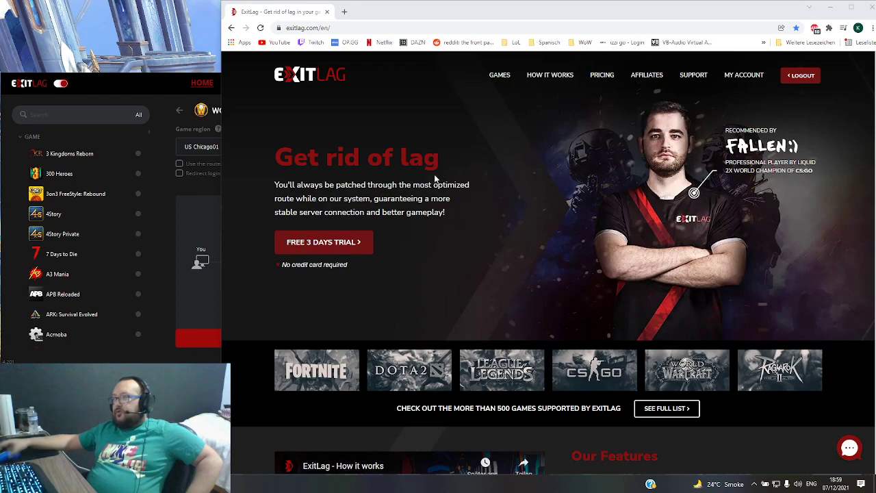
mouse_move(612, 62)
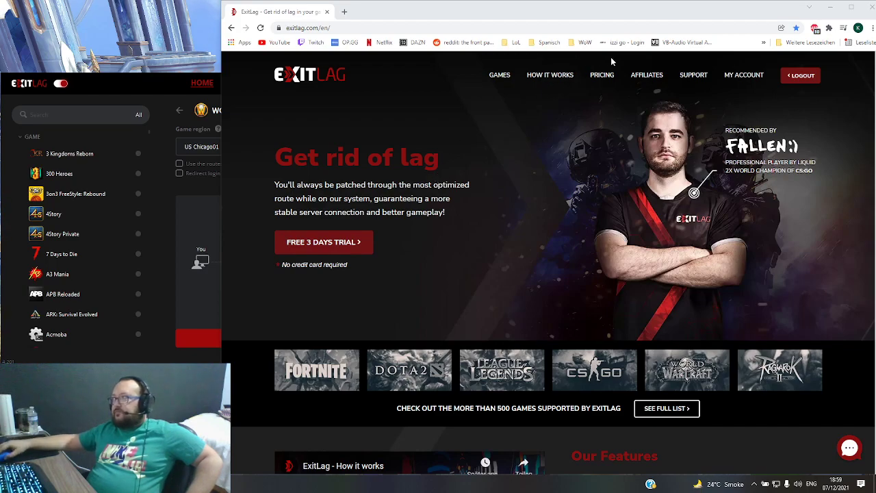
Open the PRICING page and browse the Monthly, Quarterly and Semiannual plans and payment methods
left_click(601, 75)
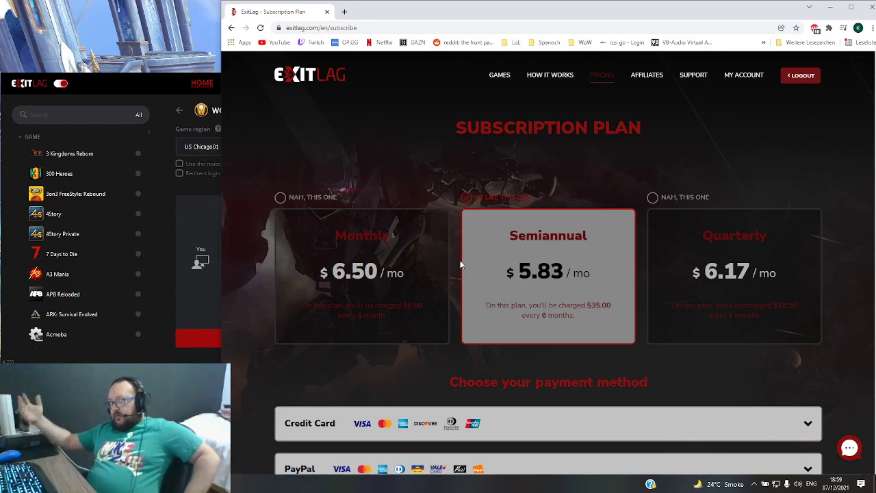
mouse_move(481, 297)
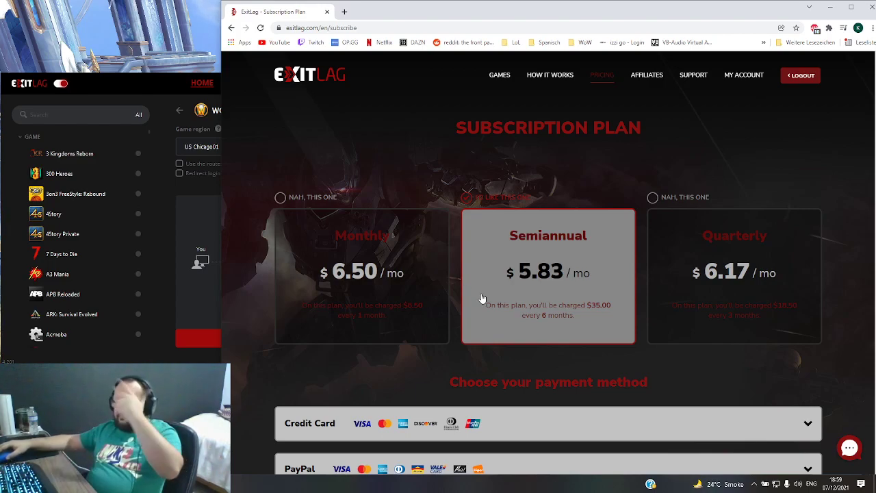
mouse_move(598, 251)
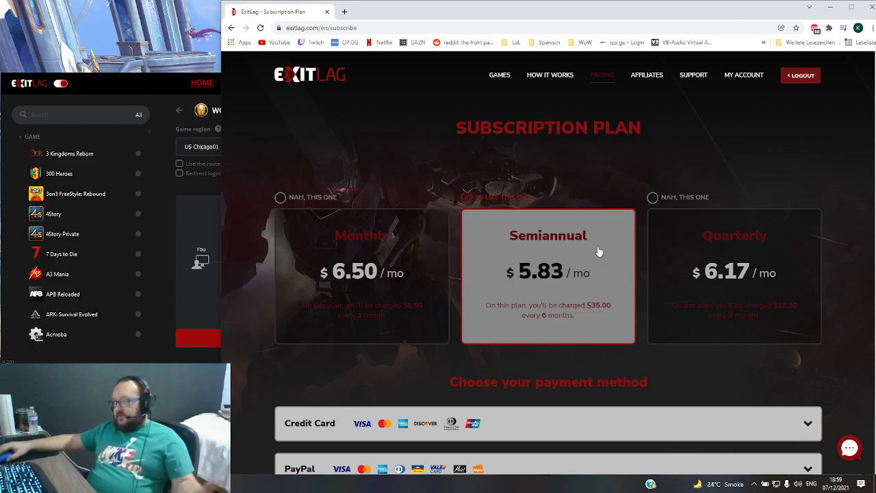
mouse_move(575, 240)
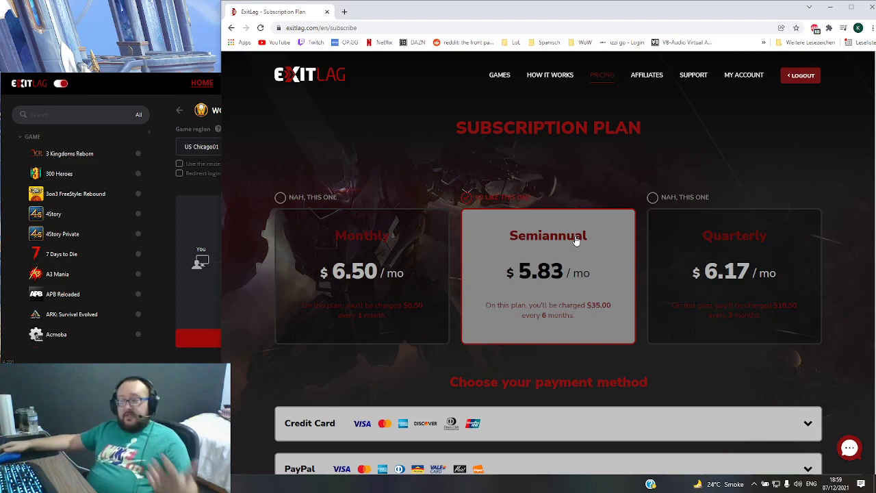
scroll("down", 3)
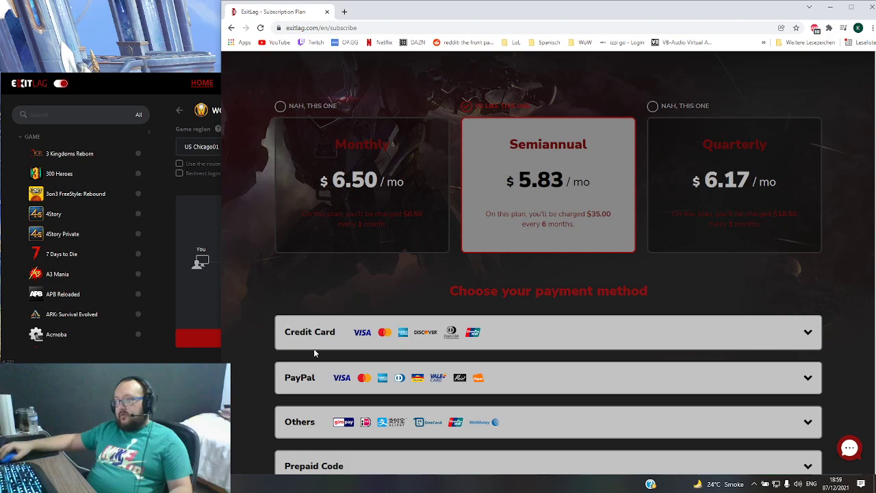
scroll("down", 3)
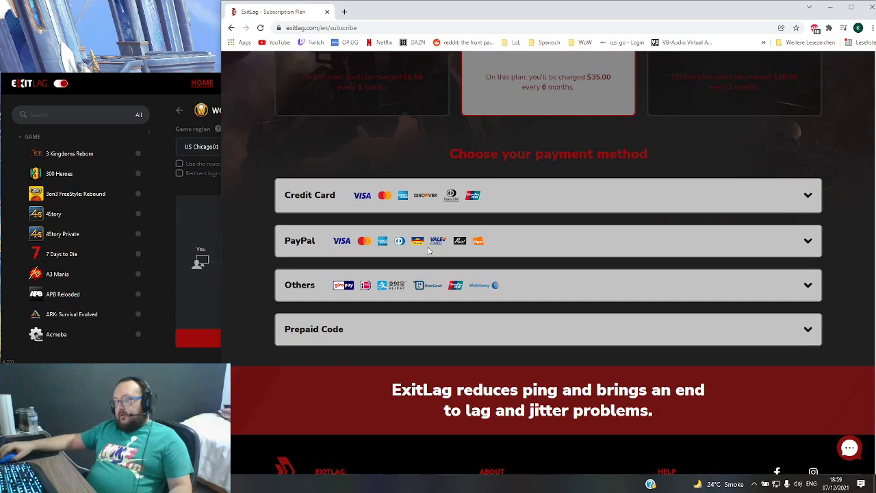
scroll("up", 3)
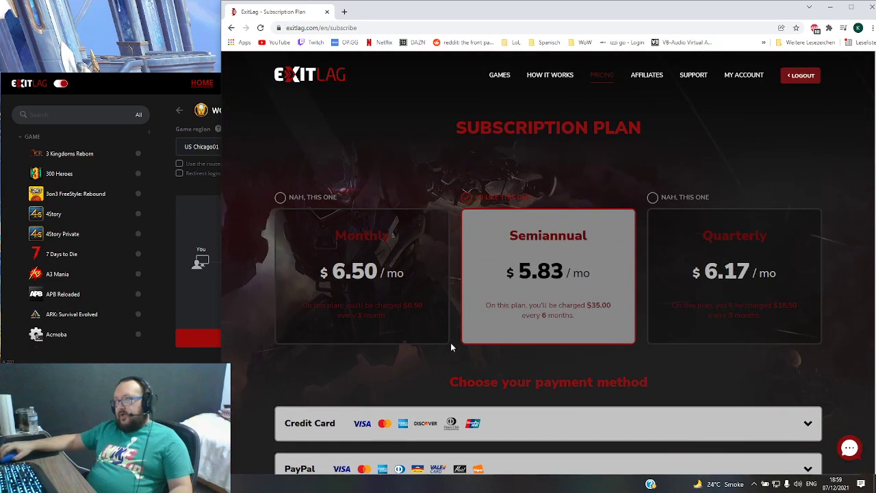
mouse_move(453, 303)
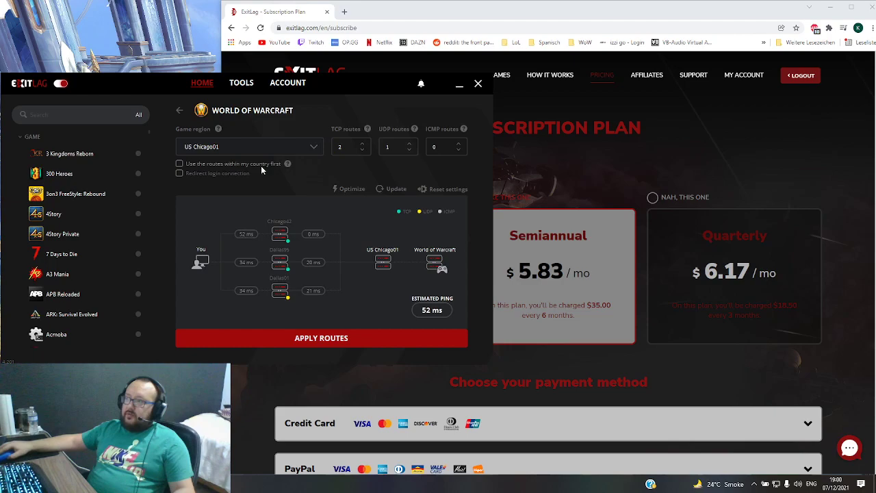
mouse_move(153, 120)
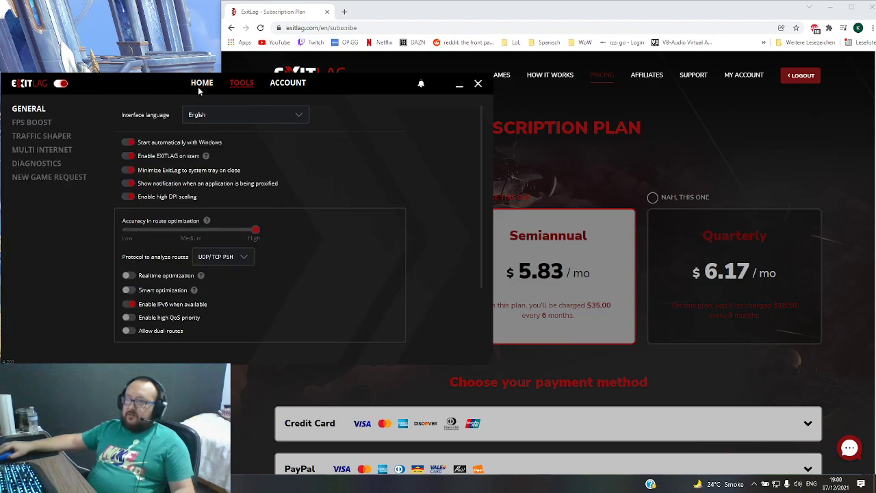
mouse_move(169, 311)
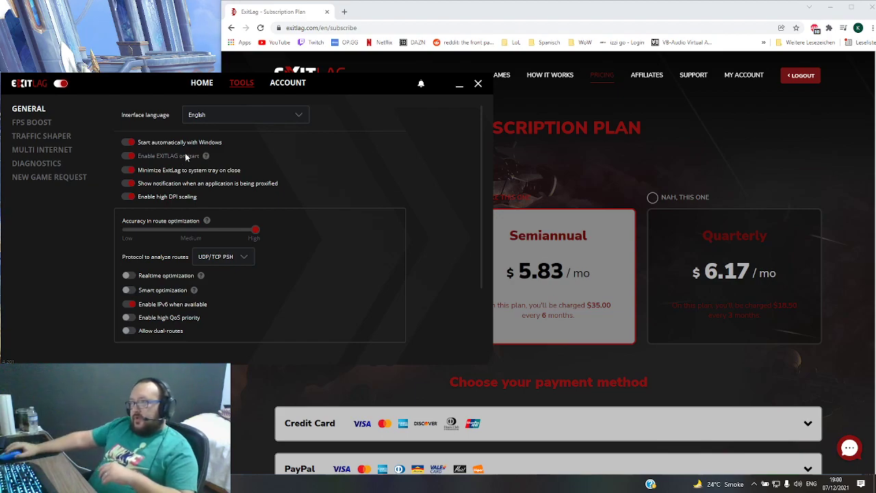
mouse_move(227, 152)
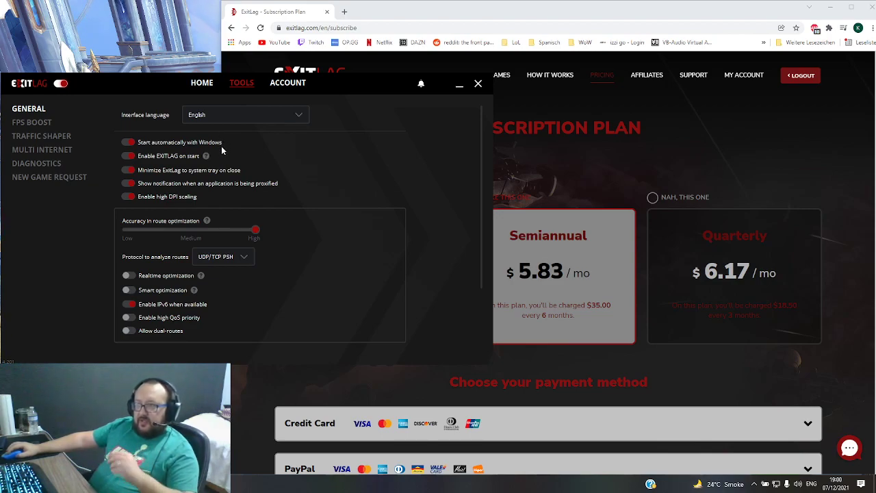
mouse_move(231, 172)
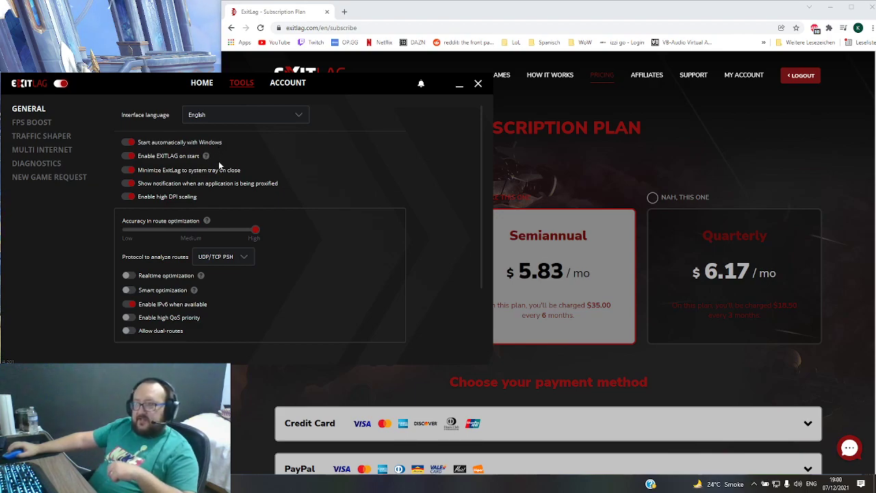
mouse_move(224, 144)
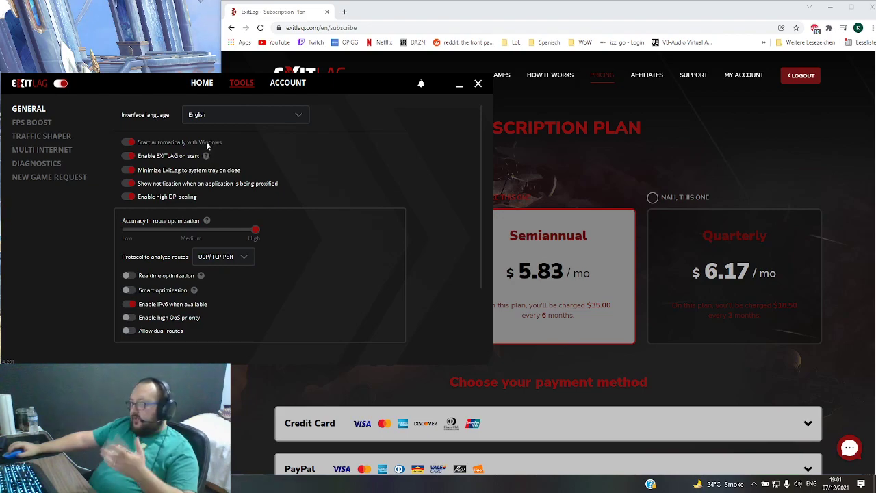
mouse_move(258, 157)
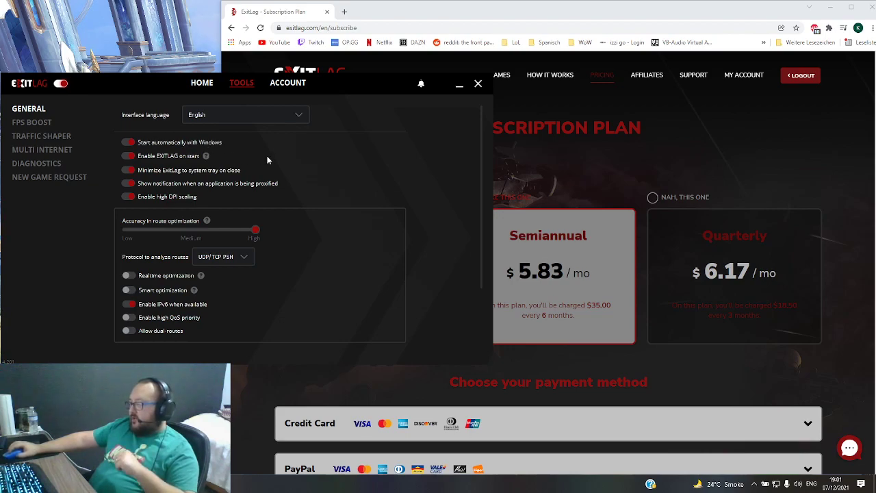
mouse_move(325, 193)
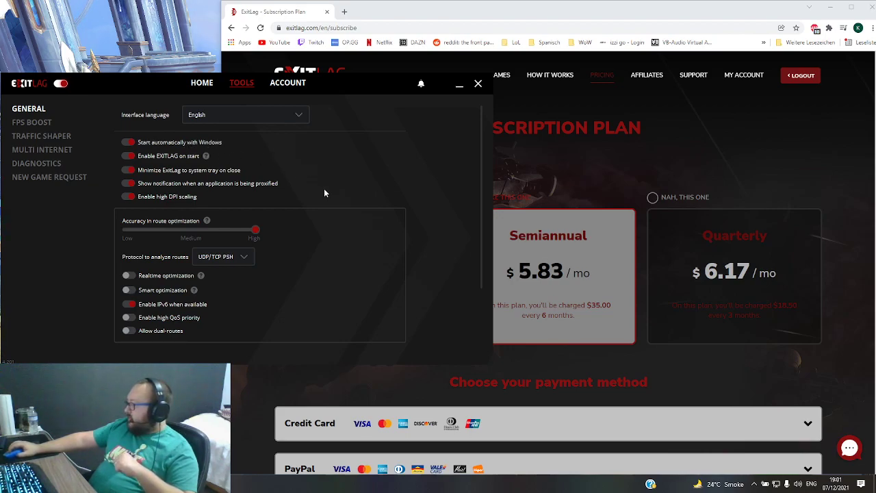
mouse_move(345, 175)
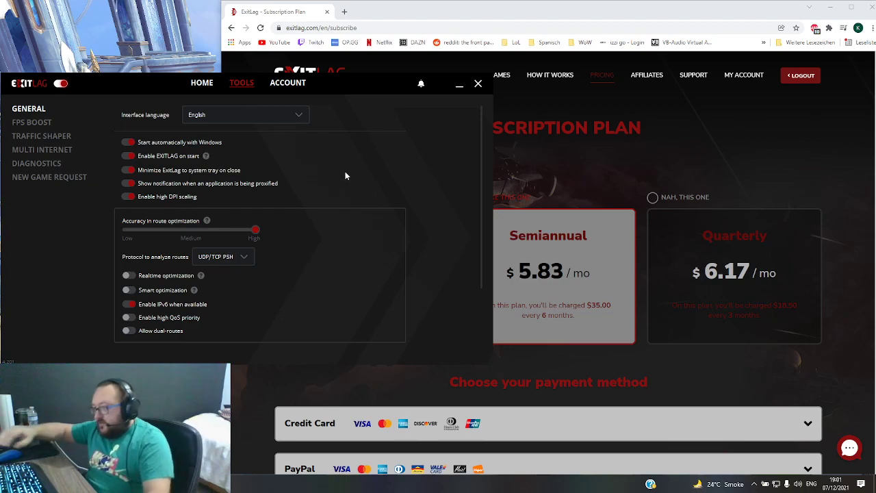
mouse_move(226, 267)
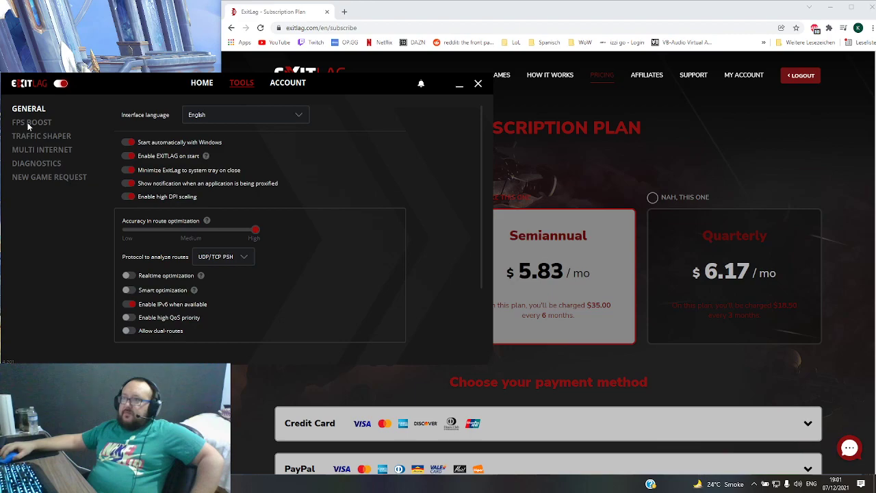
left_click(32, 121)
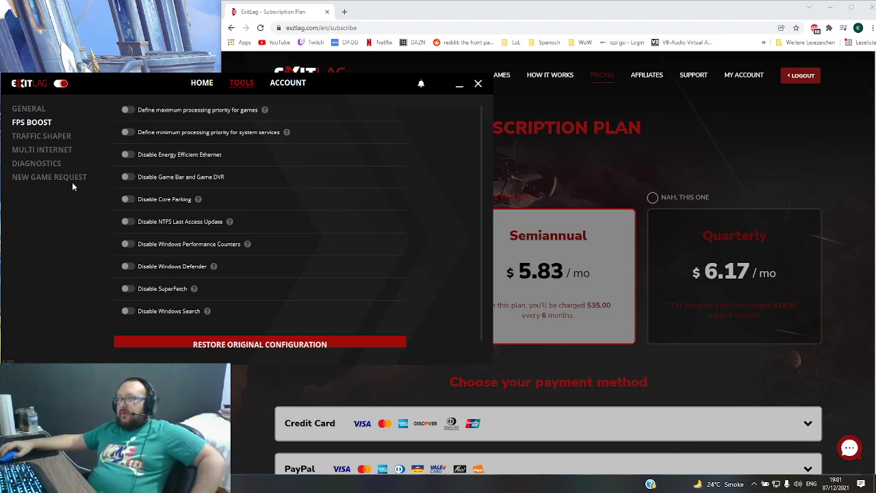
mouse_move(104, 316)
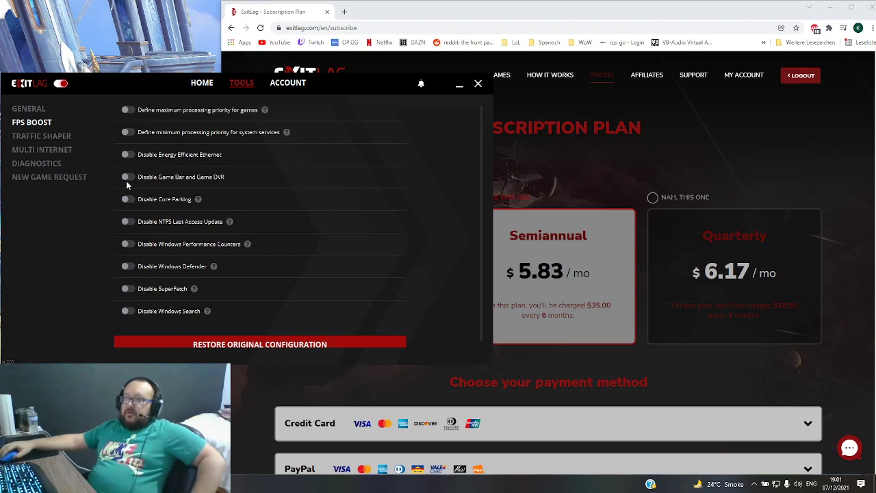
mouse_move(78, 206)
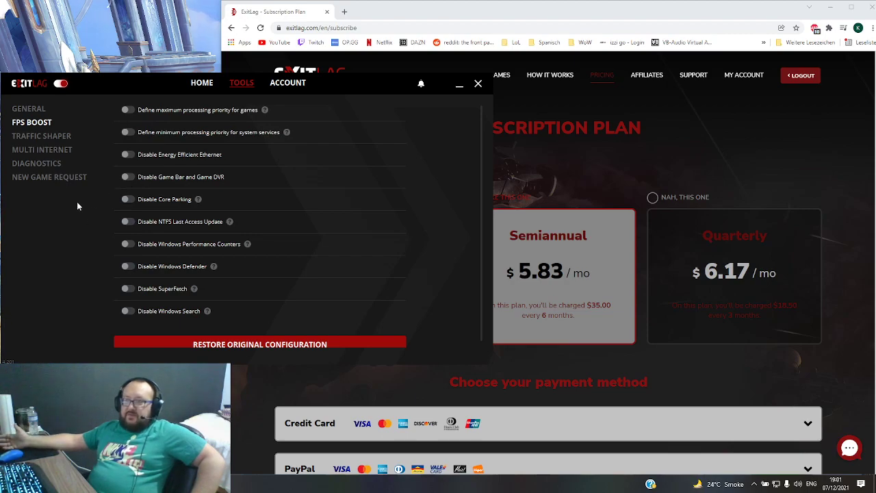
mouse_move(58, 134)
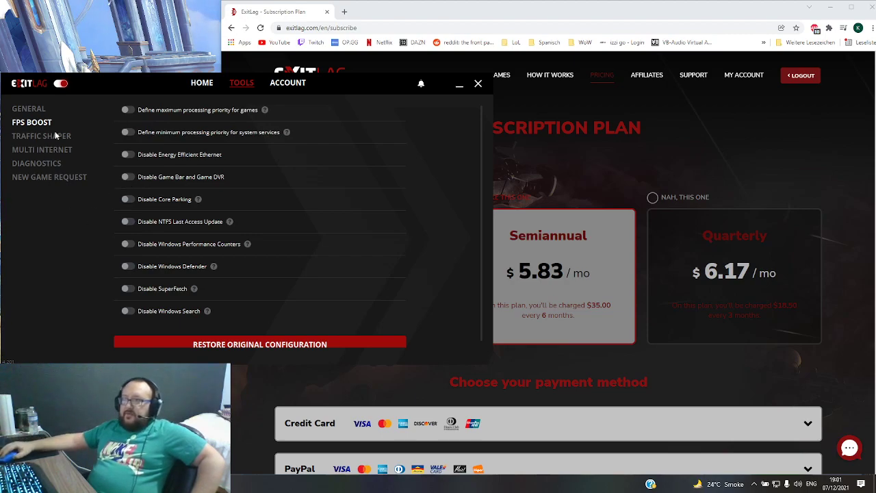
left_click(41, 136)
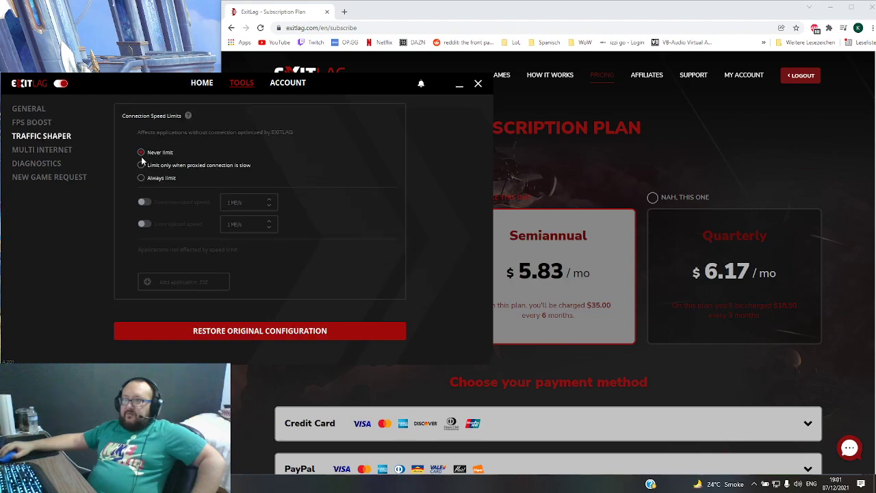
mouse_move(127, 174)
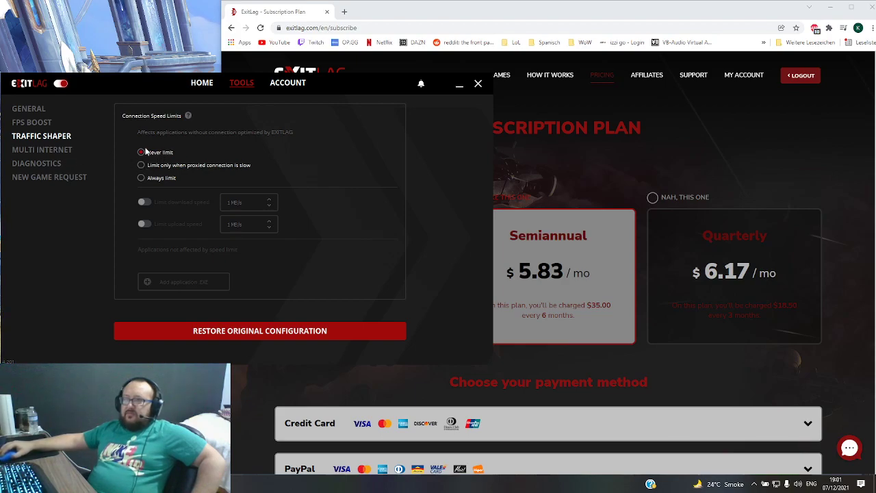
left_click(42, 149)
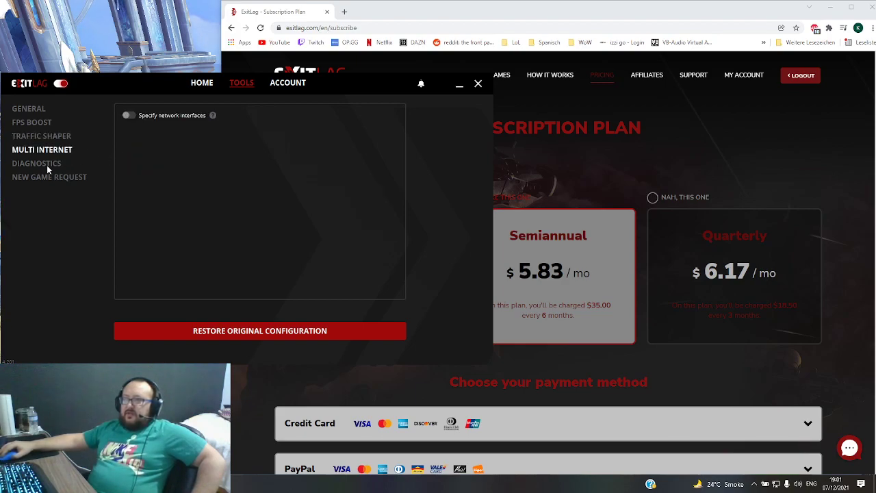
left_click(49, 177)
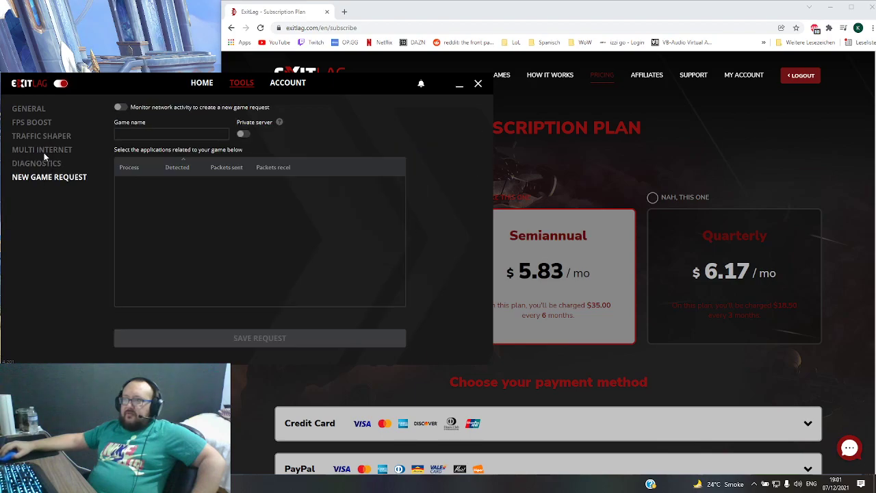
left_click(28, 109)
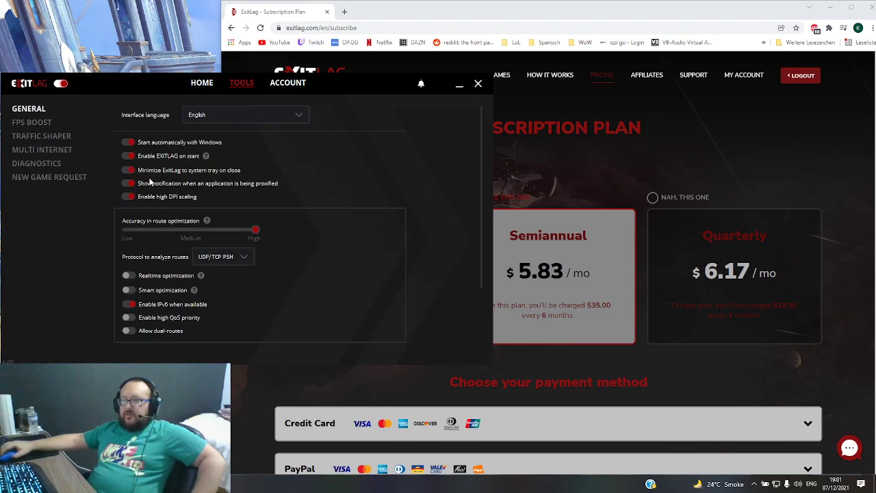
mouse_move(194, 290)
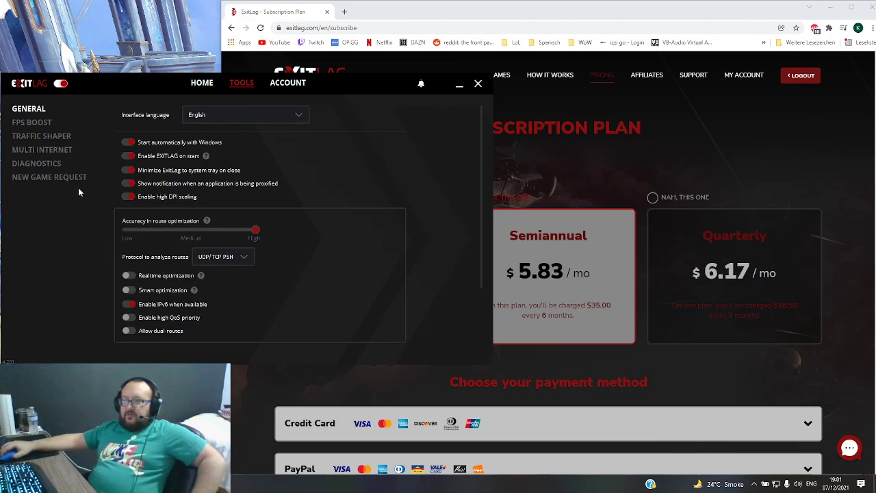
Revisit Traffic Shaper, then return to the FPS Boost tweaks with all toggles off
left_click(41, 136)
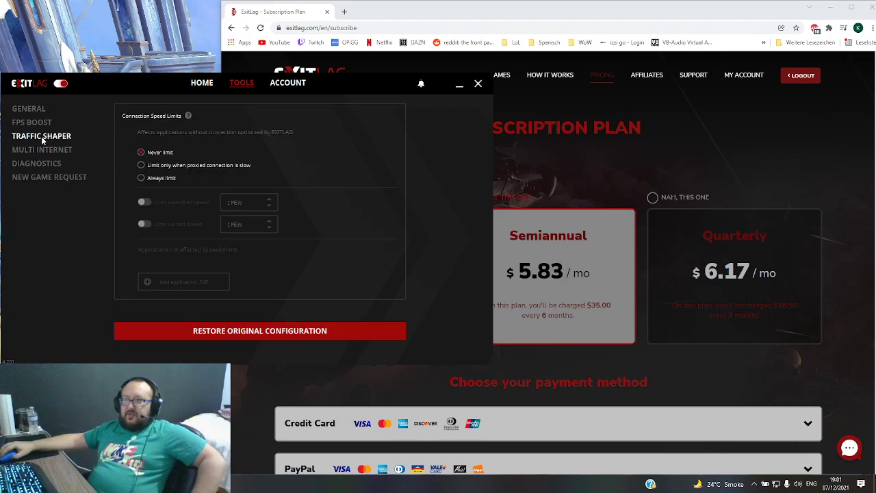
left_click(31, 122)
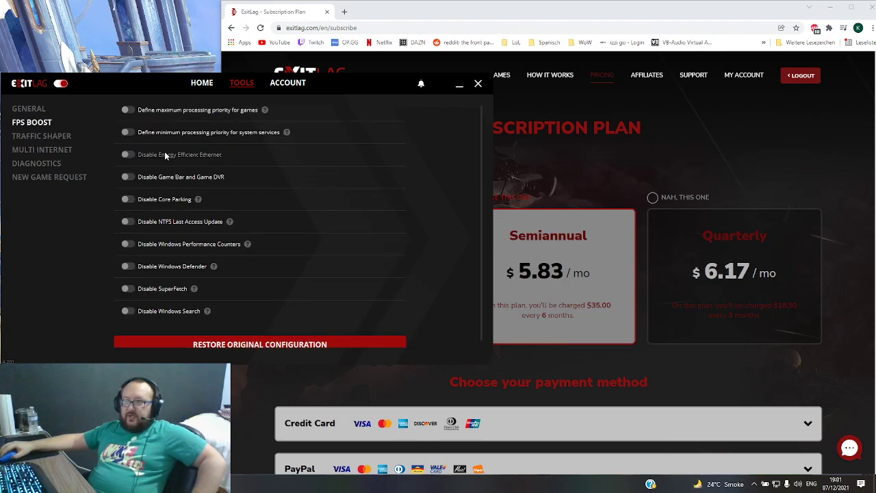
mouse_move(138, 192)
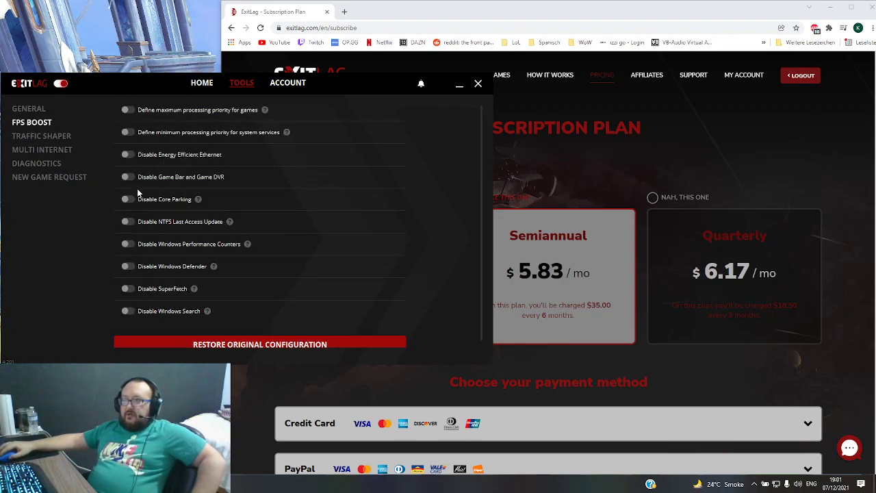
mouse_move(306, 189)
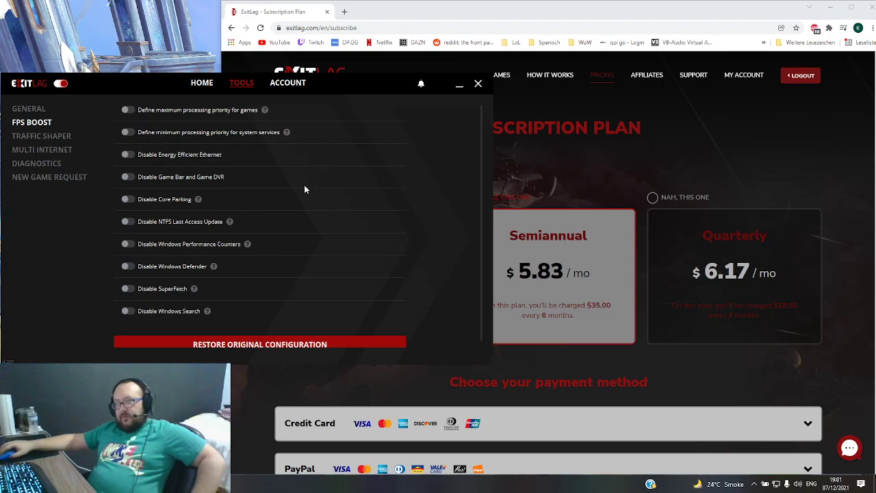
mouse_move(250, 253)
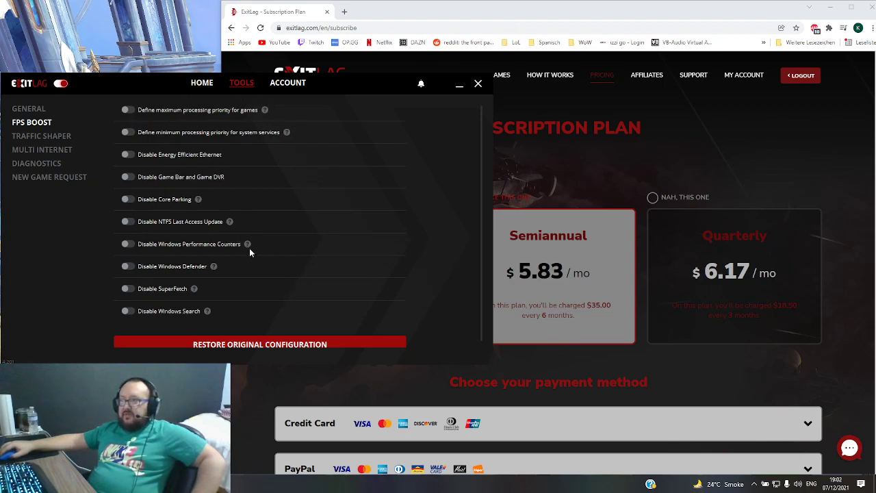
mouse_move(208, 211)
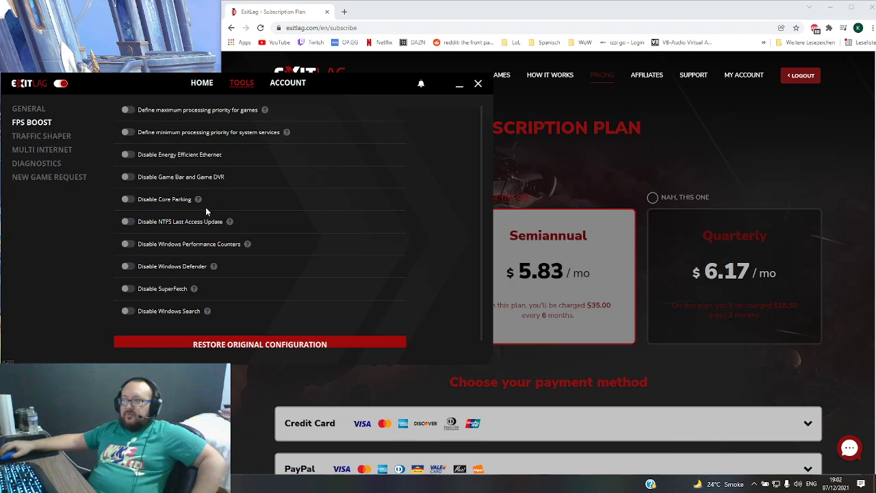
mouse_move(227, 112)
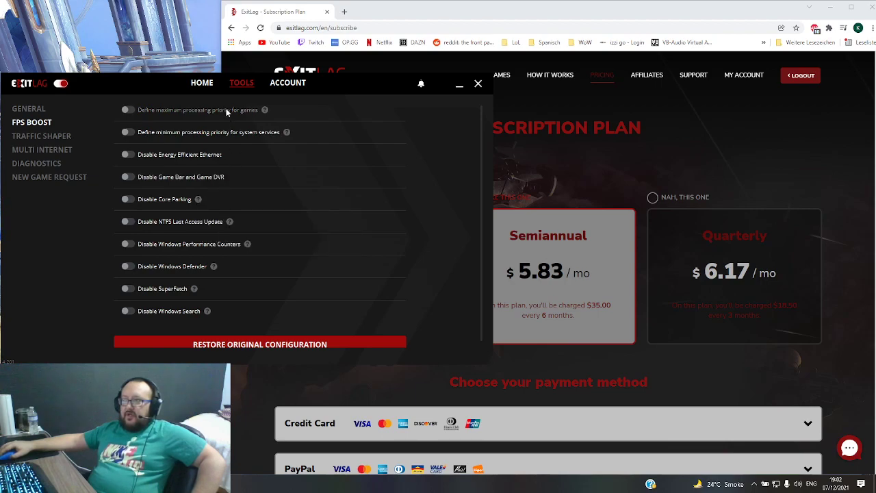
Return to the World of Warcraft route: US Chicago01, 2 TCP, 1 UDP, 52 ms ping
left_click(201, 82)
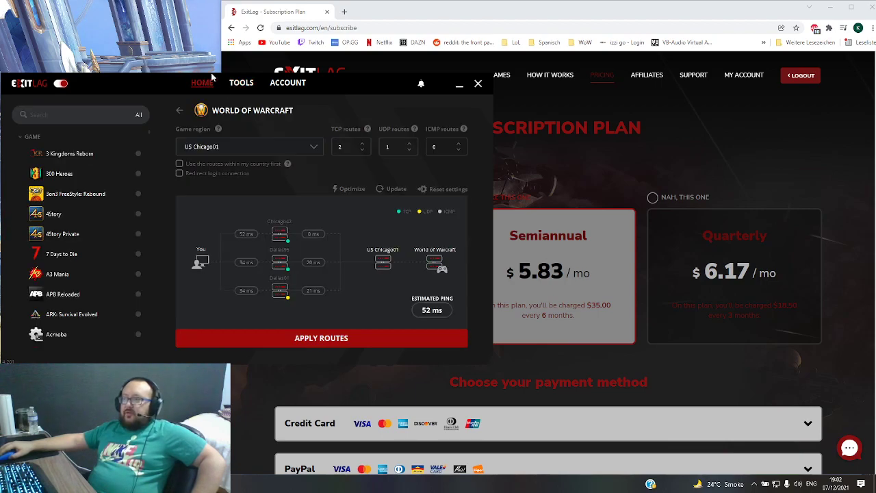
mouse_move(306, 153)
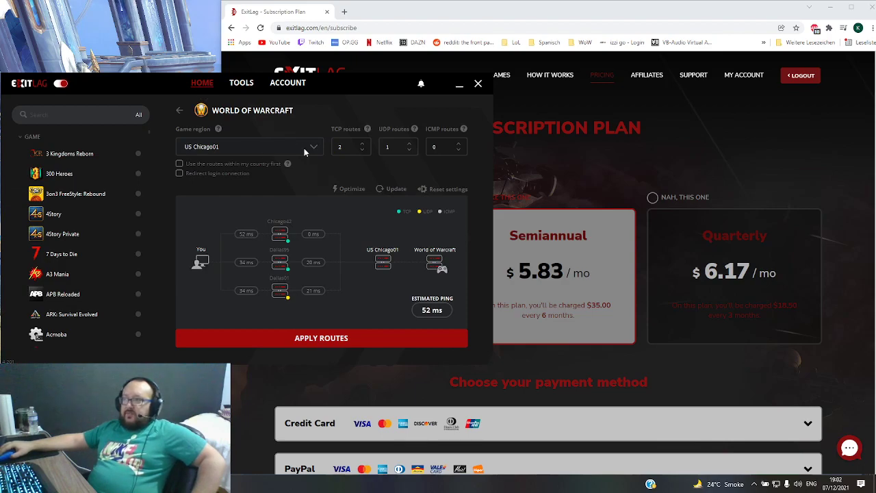
mouse_move(253, 153)
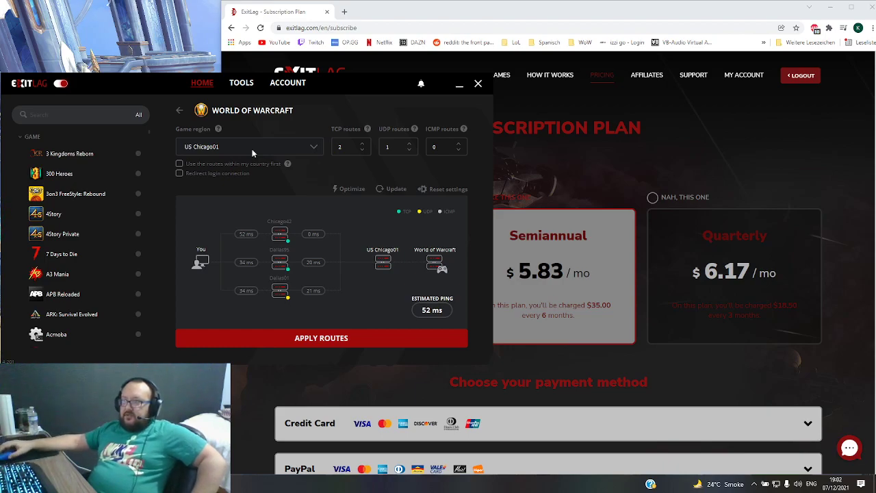
mouse_move(336, 187)
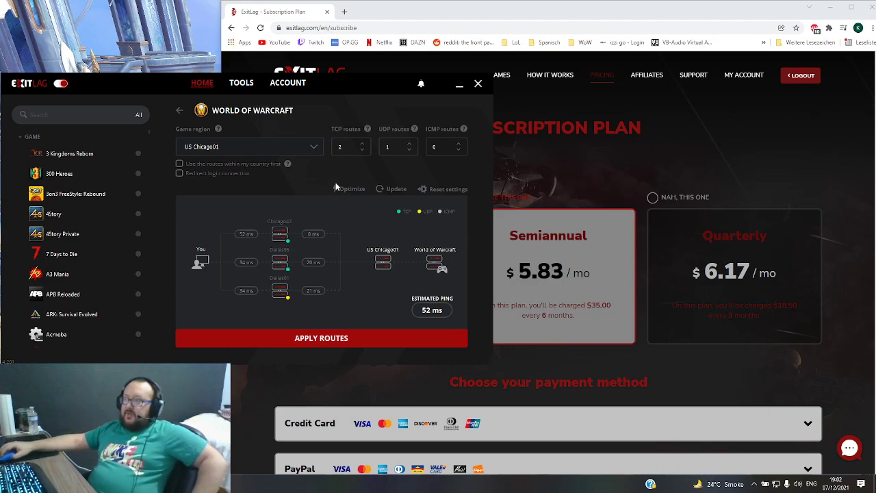
mouse_move(356, 139)
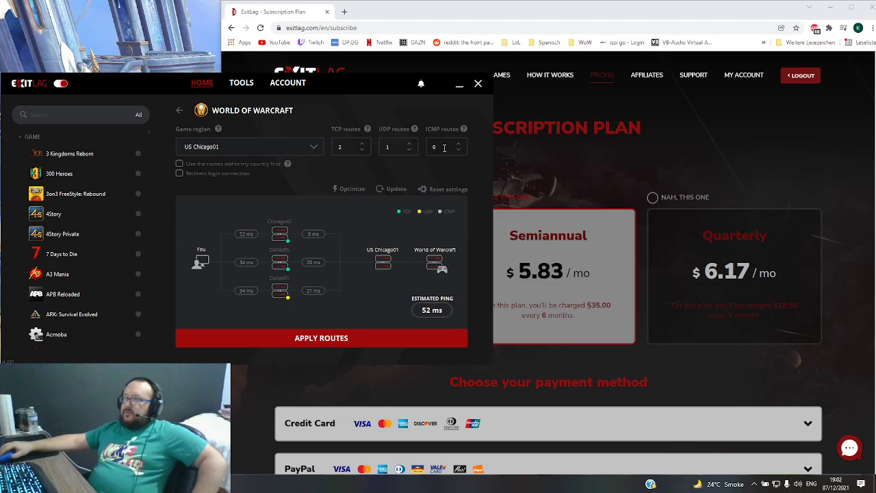
mouse_move(414, 171)
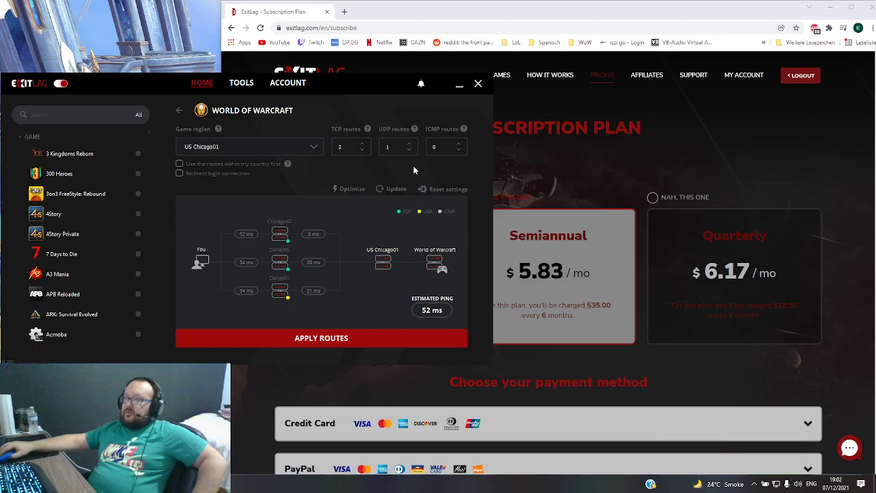
mouse_move(315, 235)
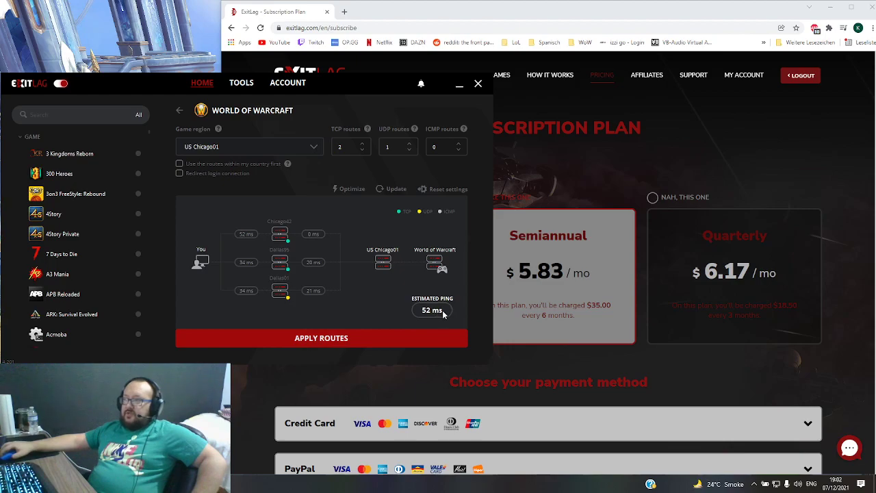
mouse_move(435, 316)
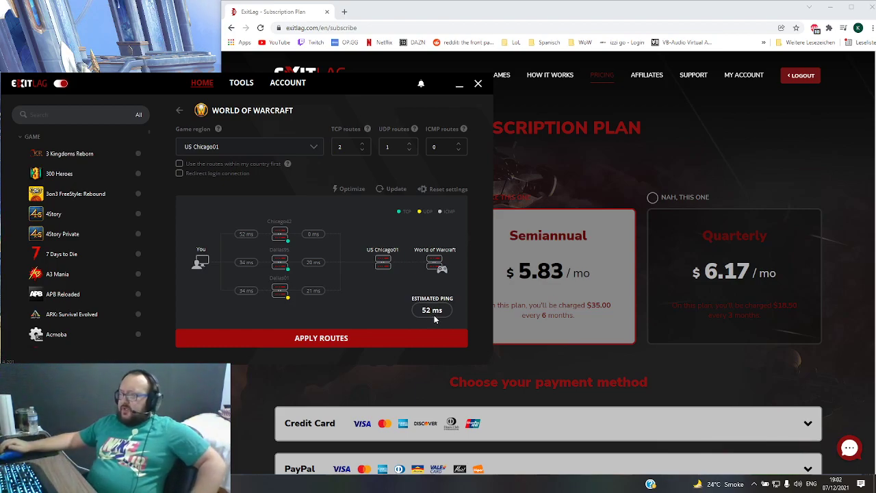
mouse_move(424, 339)
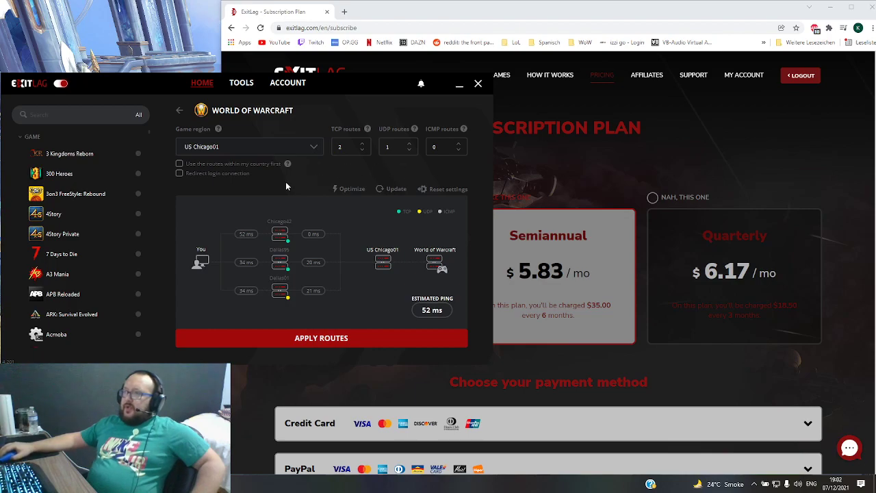
mouse_move(98, 174)
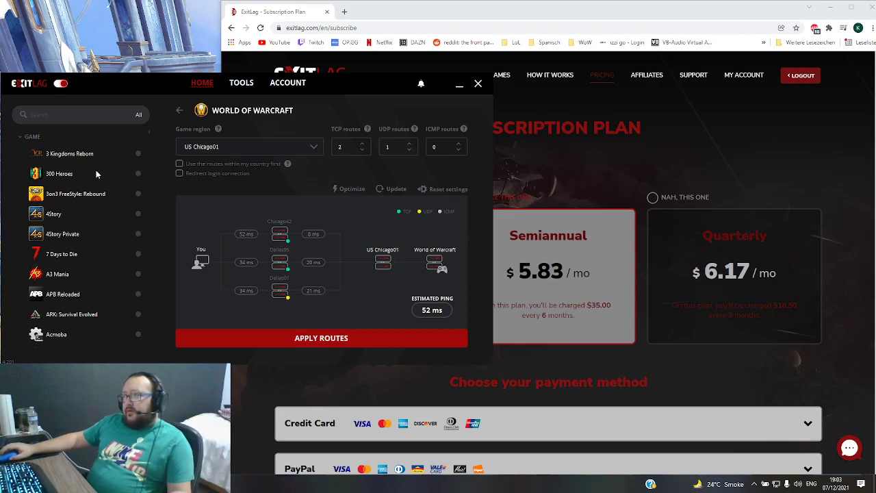
mouse_move(75, 239)
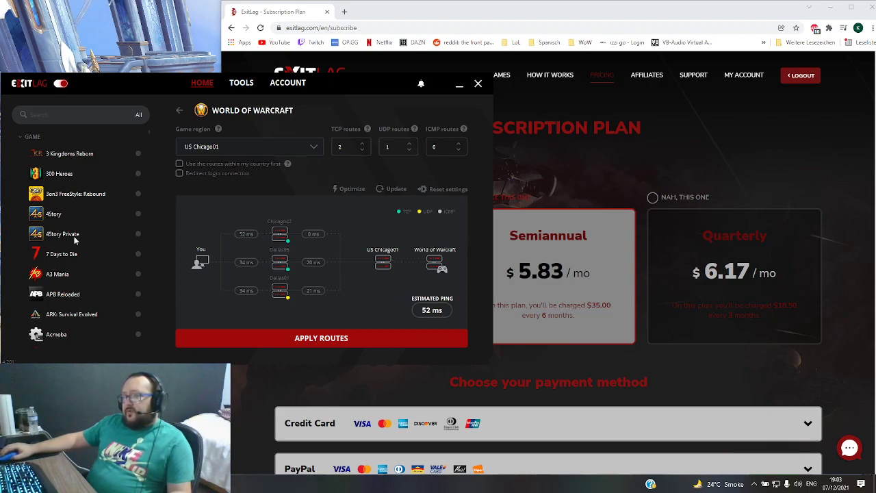
mouse_move(349, 178)
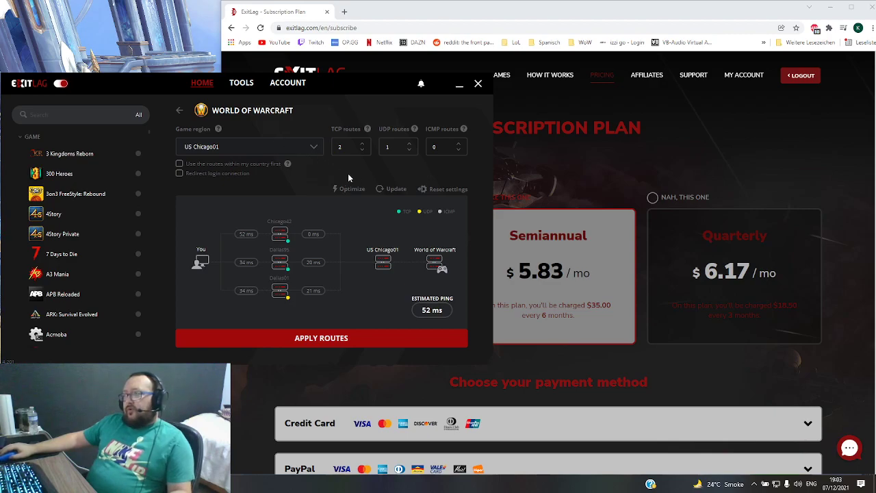
mouse_move(366, 166)
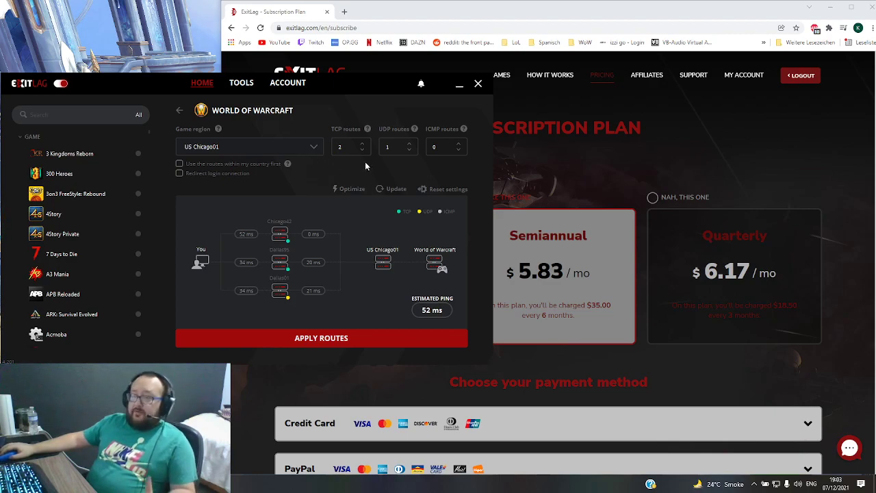
left_click(249, 146)
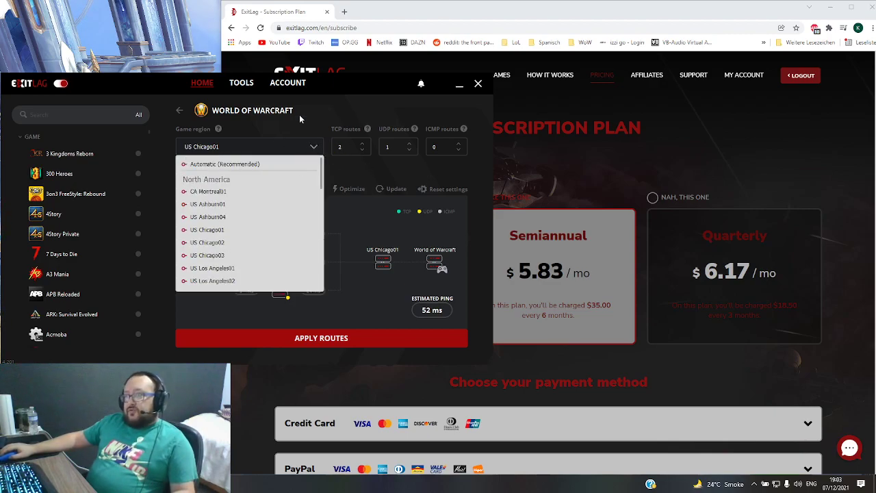
mouse_move(290, 127)
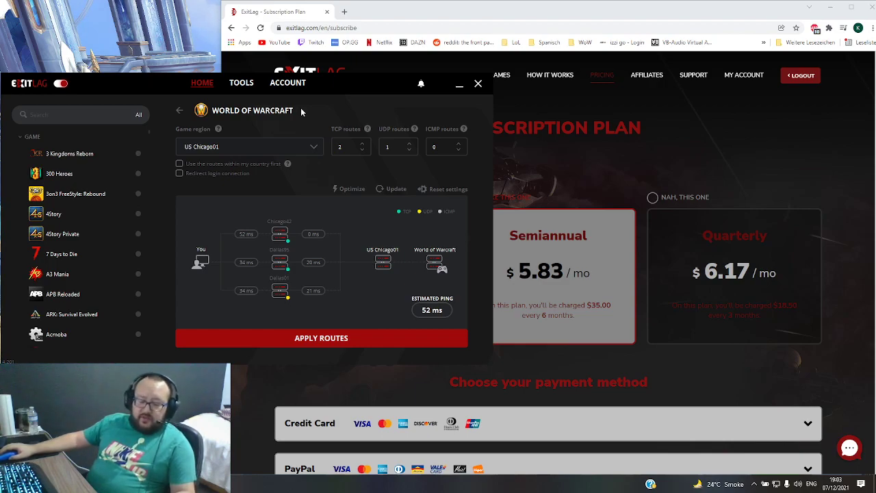
mouse_move(224, 177)
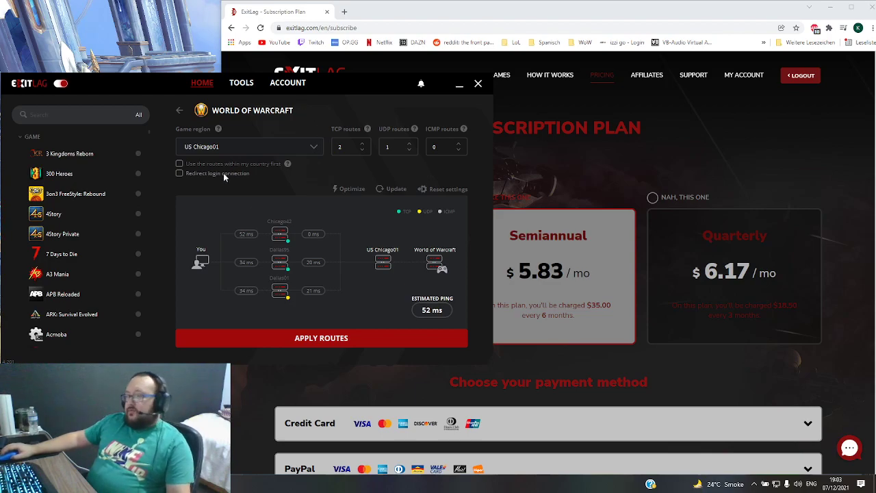
mouse_move(272, 205)
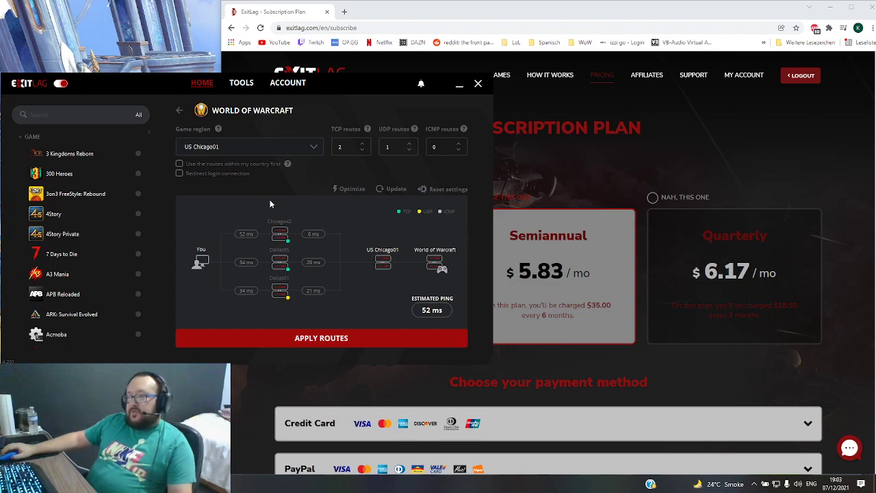
mouse_move(266, 203)
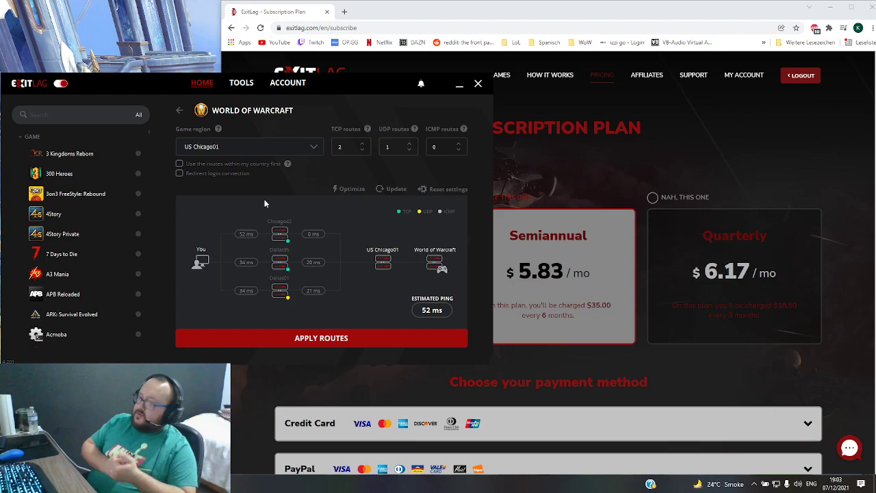
mouse_move(288, 247)
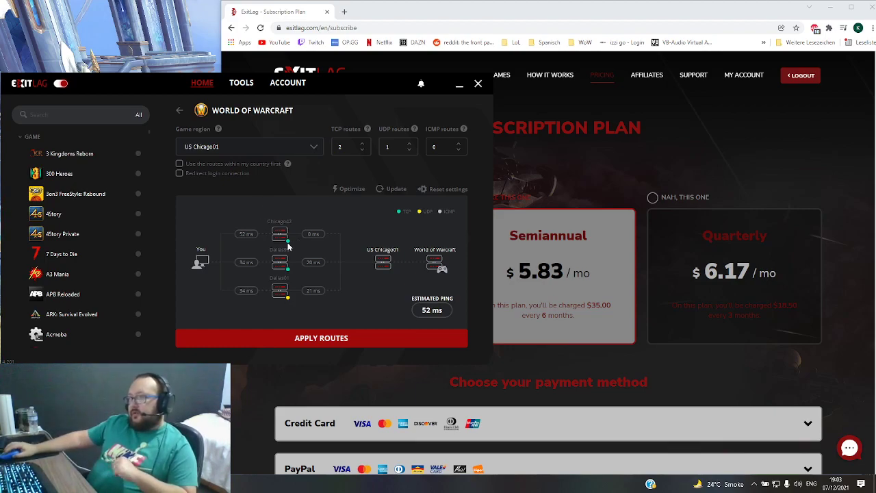